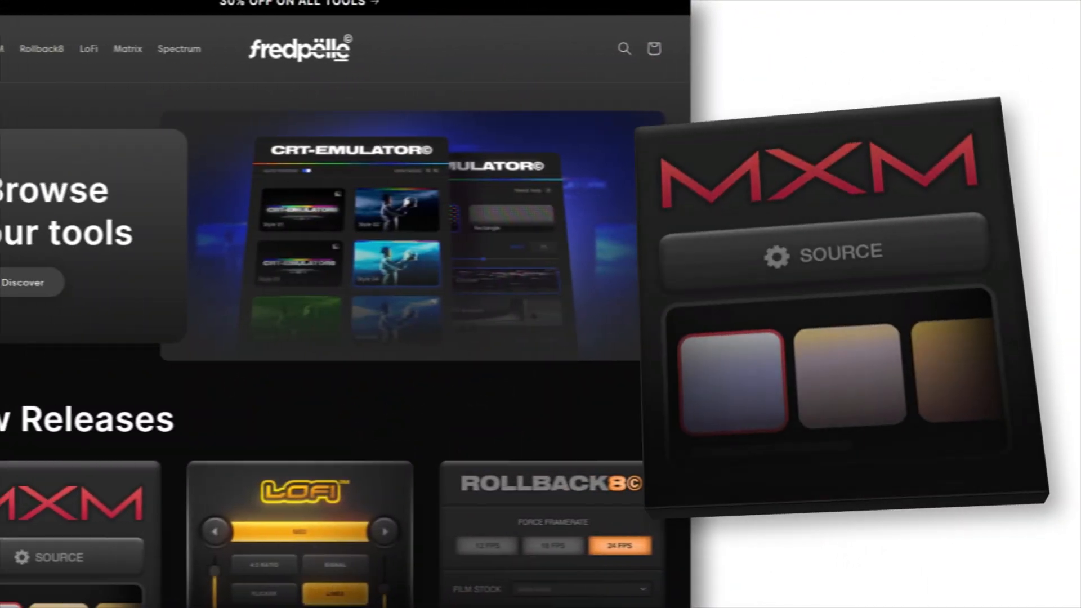
# Step: Scroll through the installer list while MXM 1.0.0 installs for After Effects 2024
pyautogui.scroll(-3)
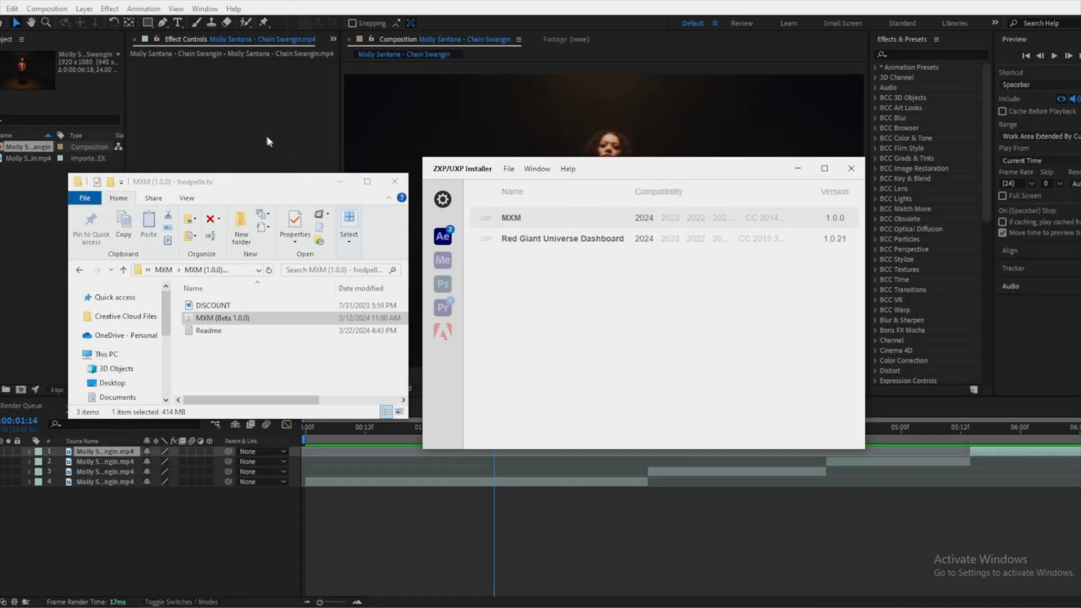
# Step: Bring up the MXM extension panel from the Window menu
pyautogui.click(203, 8)
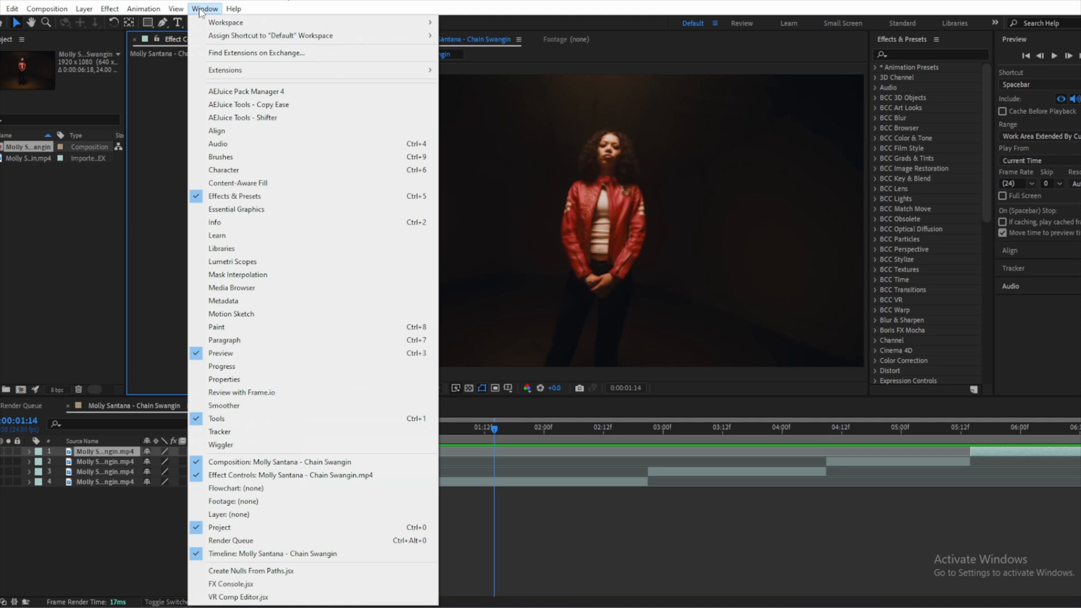
pyautogui.moveTo(225, 69)
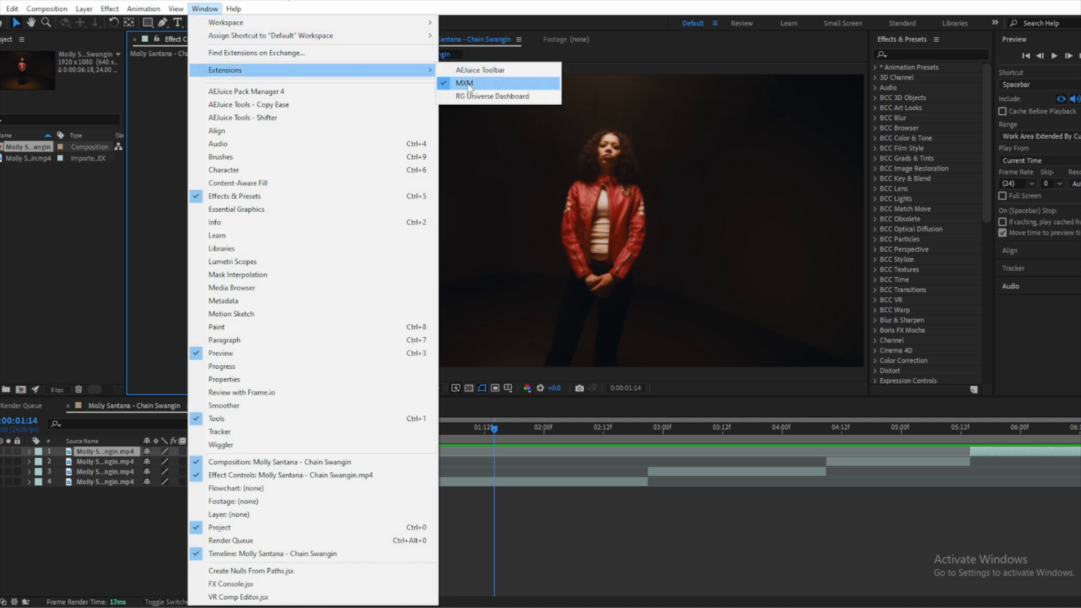
pyautogui.click(465, 83)
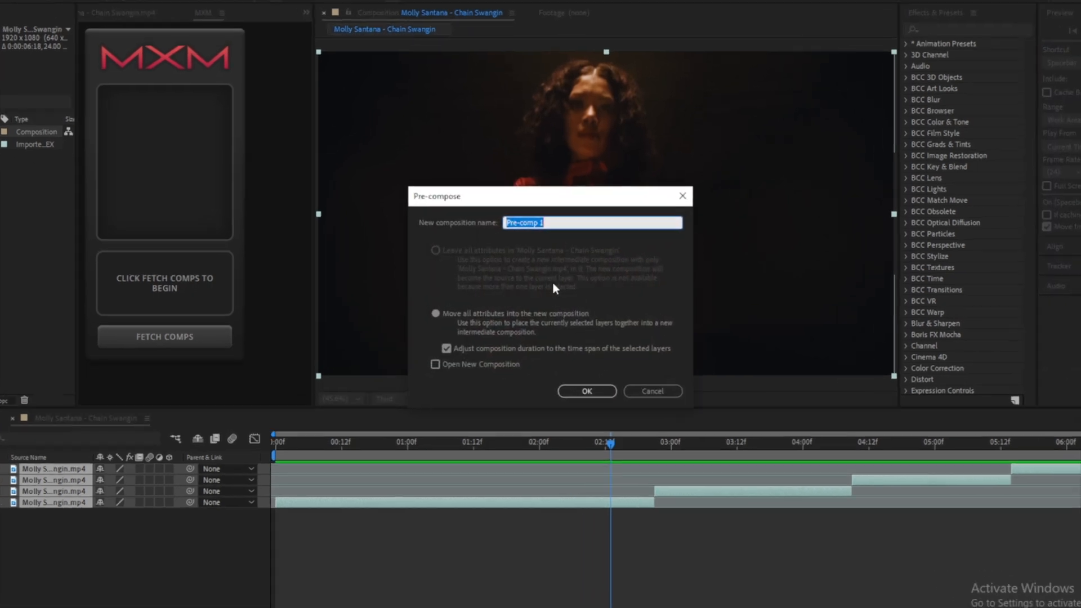
# Step: Pre-compose the four clips as 'Mixed Media', moving all attributes into the new composition
pyautogui.write('Mixed')
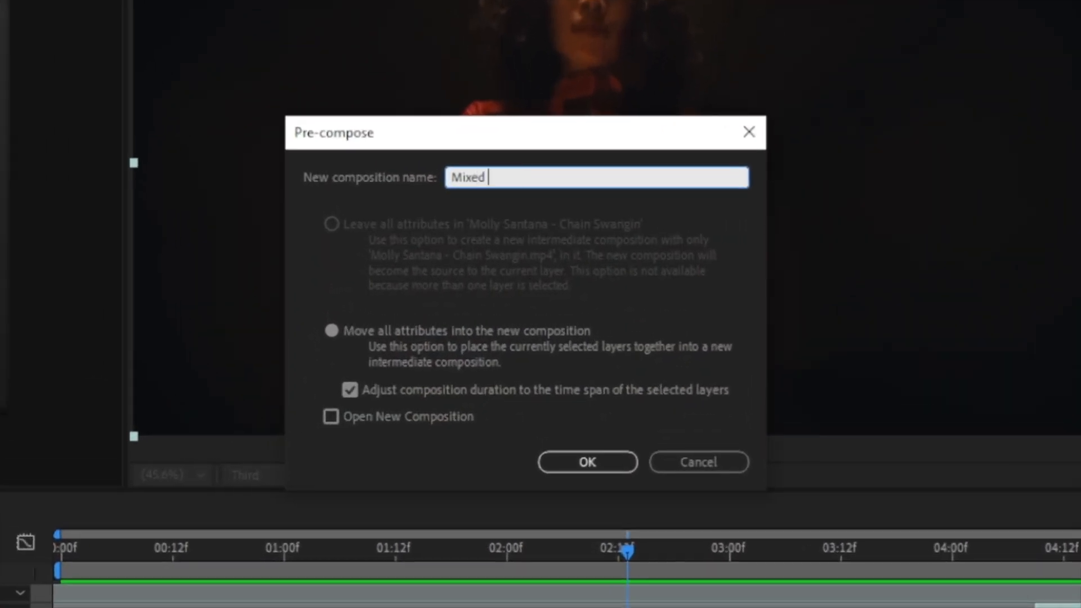
pyautogui.write('Media')
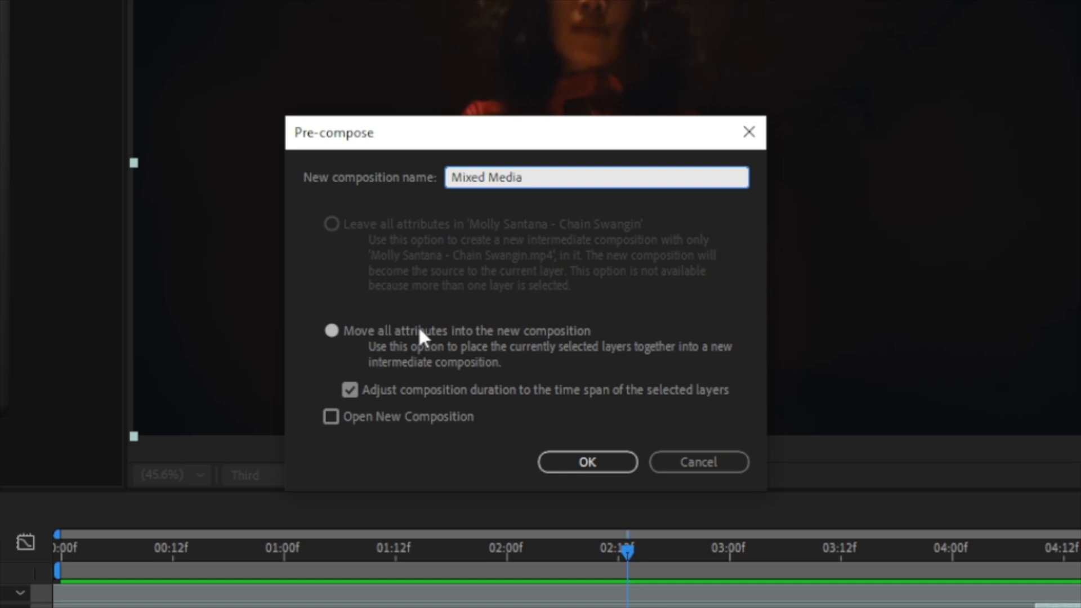
pyautogui.click(331, 330)
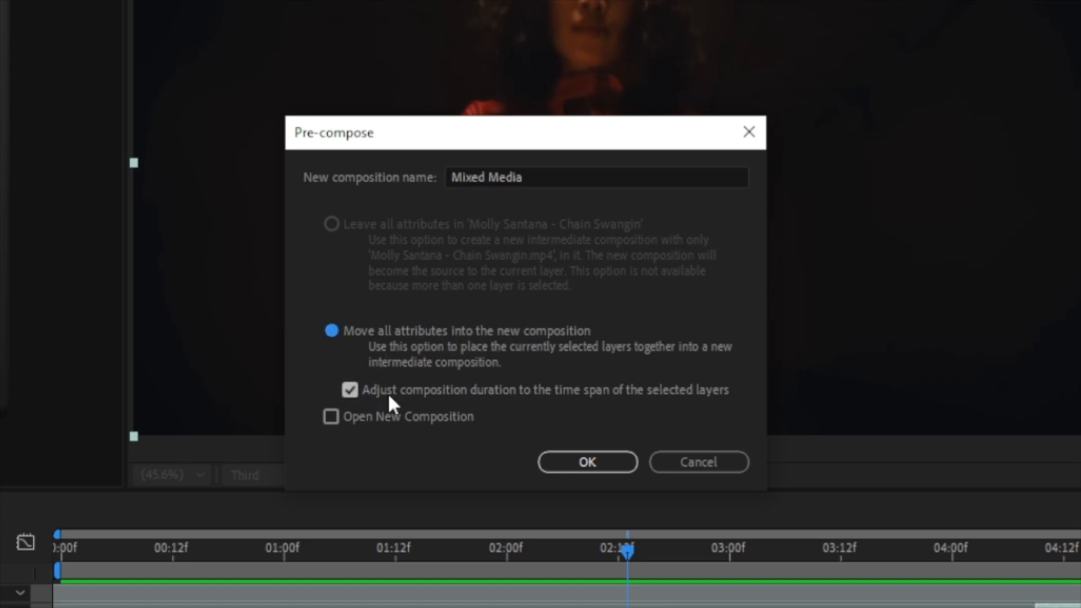
pyautogui.click(586, 461)
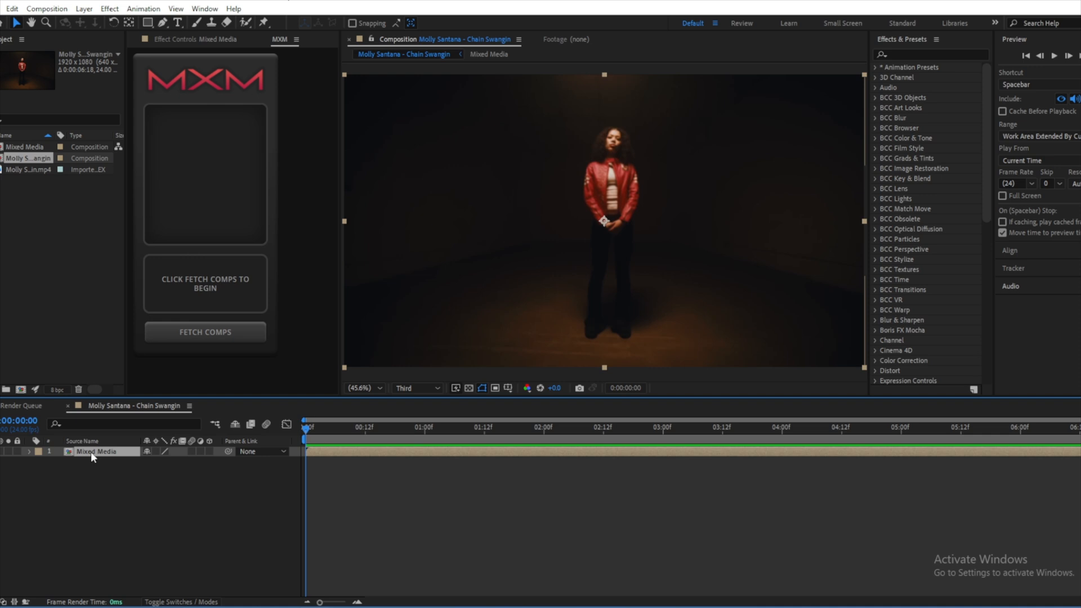
# Step: Fetch the project's comps and launch Mixed Media in MXM to generate Mixed Media_MXM
pyautogui.click(204, 331)
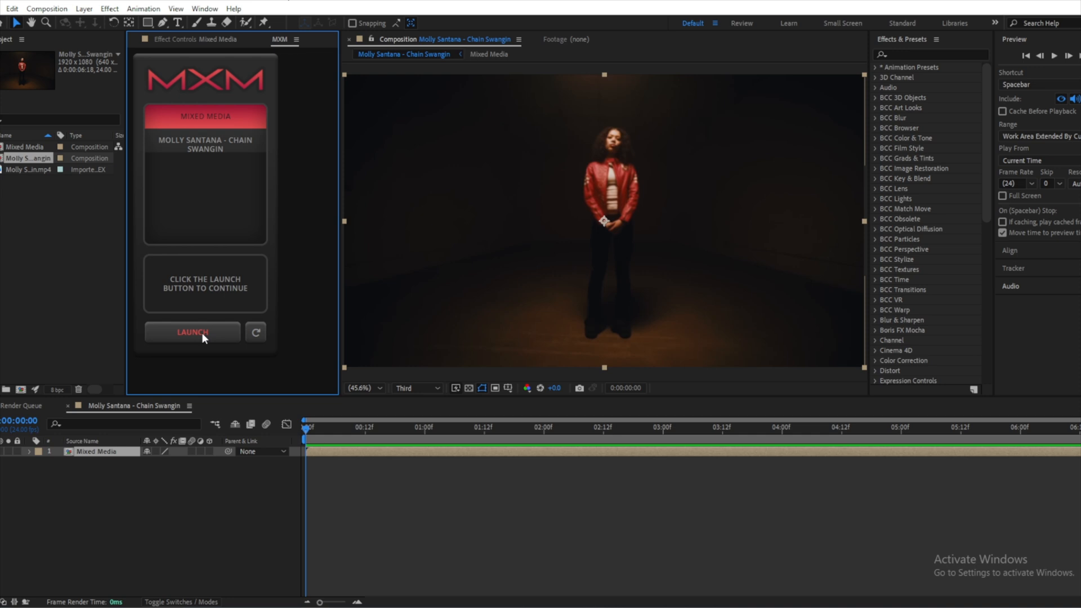
pyautogui.click(192, 331)
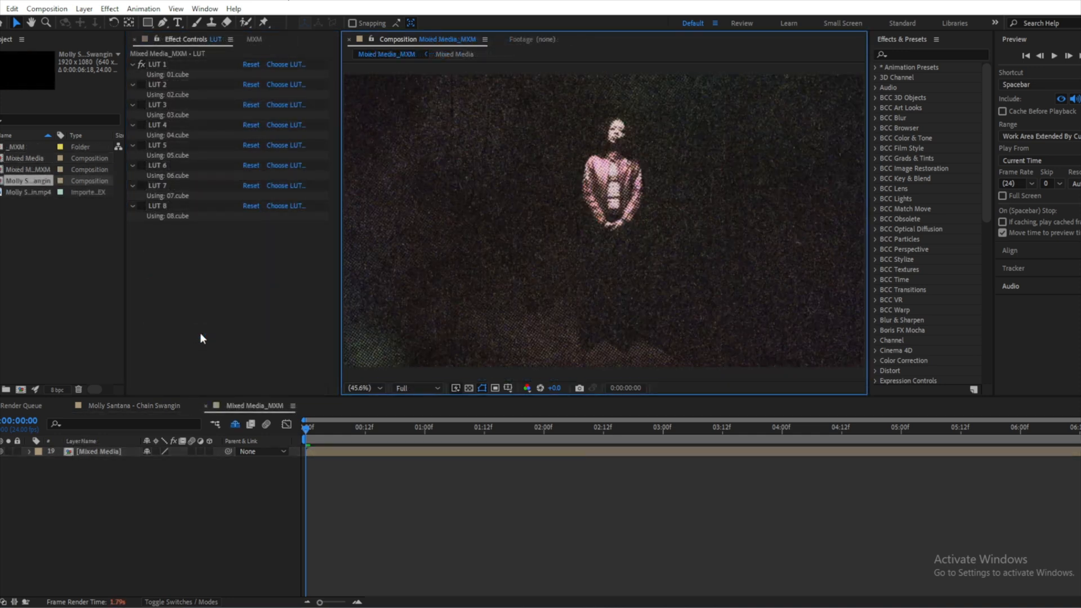
# Step: Set the MXM halftone look to 8 fps posterize with 2X scan lines and confirm it
pyautogui.click(255, 39)
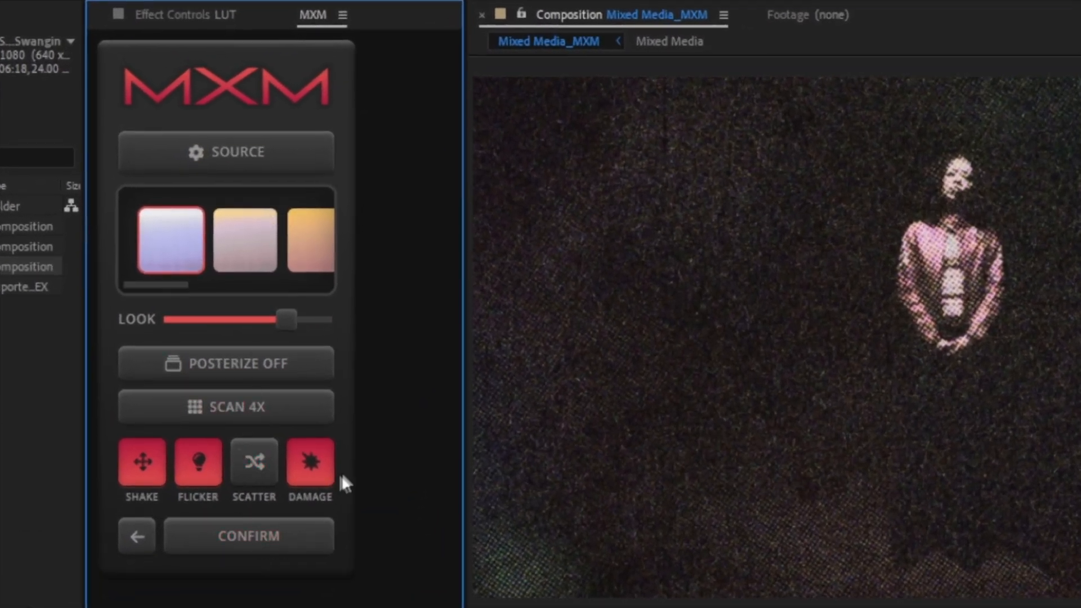
pyautogui.moveTo(410, 387)
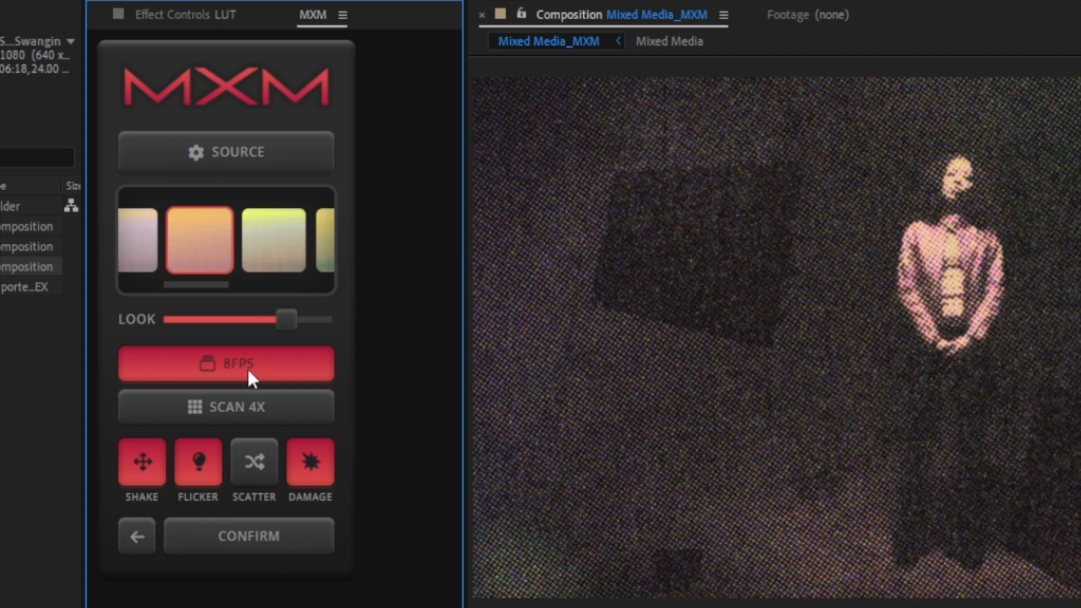
pyautogui.click(225, 406)
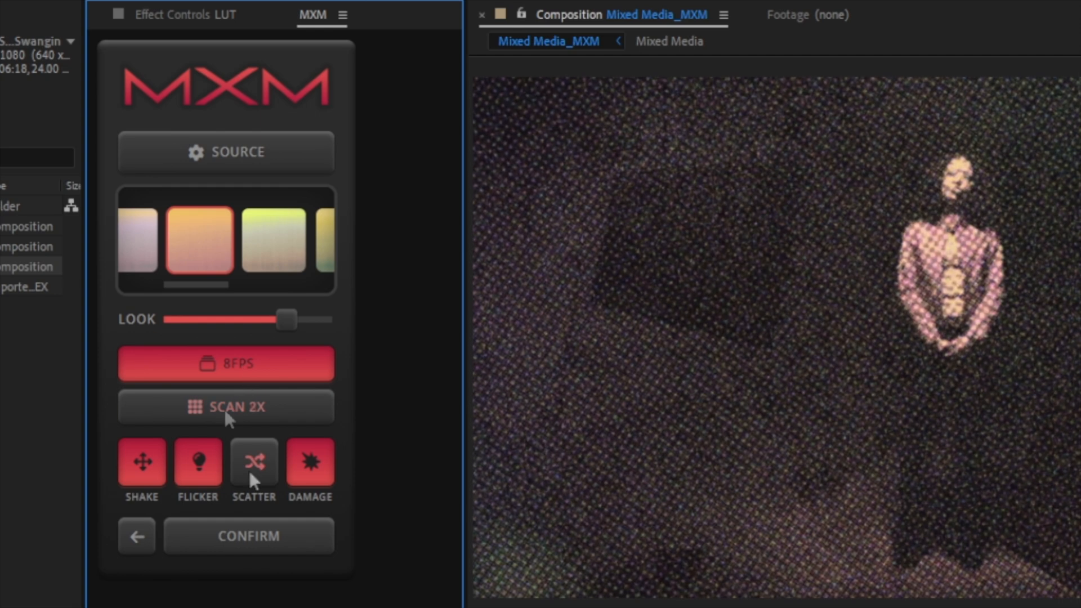
pyautogui.click(310, 461)
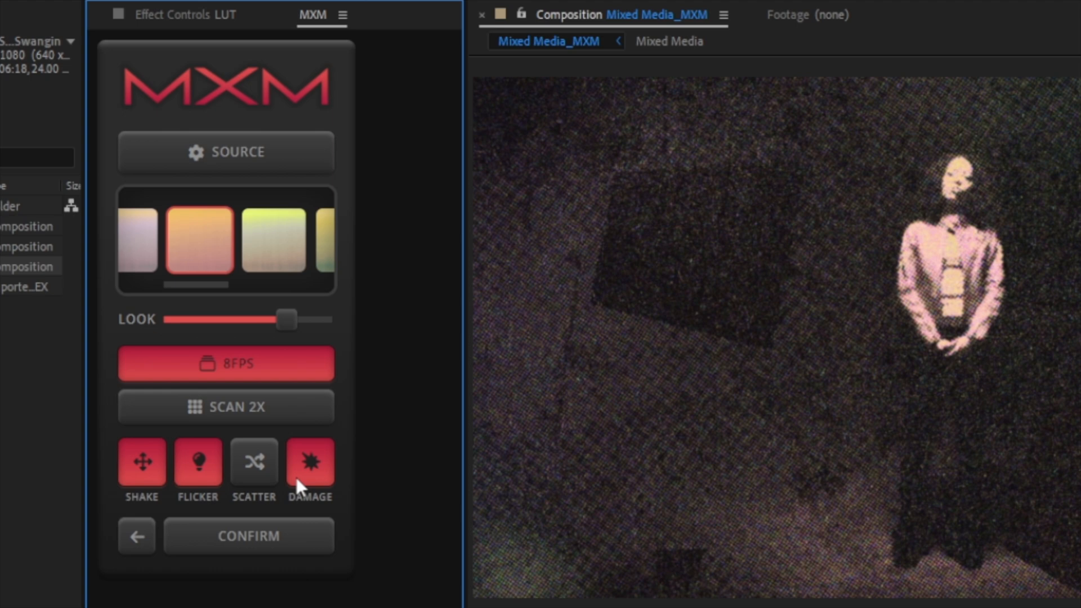
pyautogui.click(309, 461)
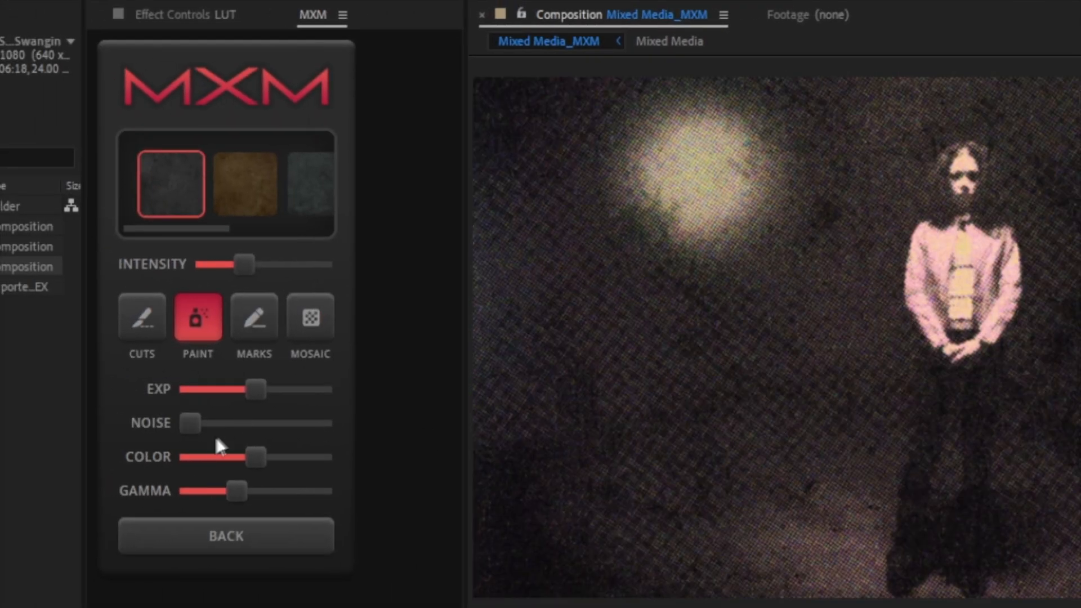
pyautogui.moveTo(162, 400)
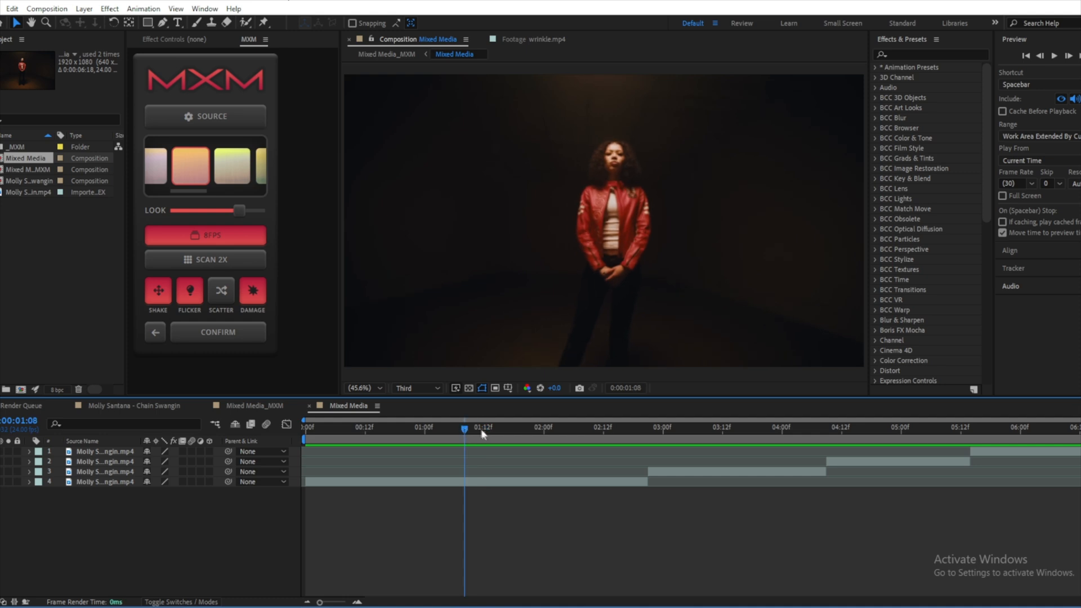
# Step: Work in the Mixed Media comp with the duplicated clip and move the time to just past two seconds
pyautogui.click(593, 427)
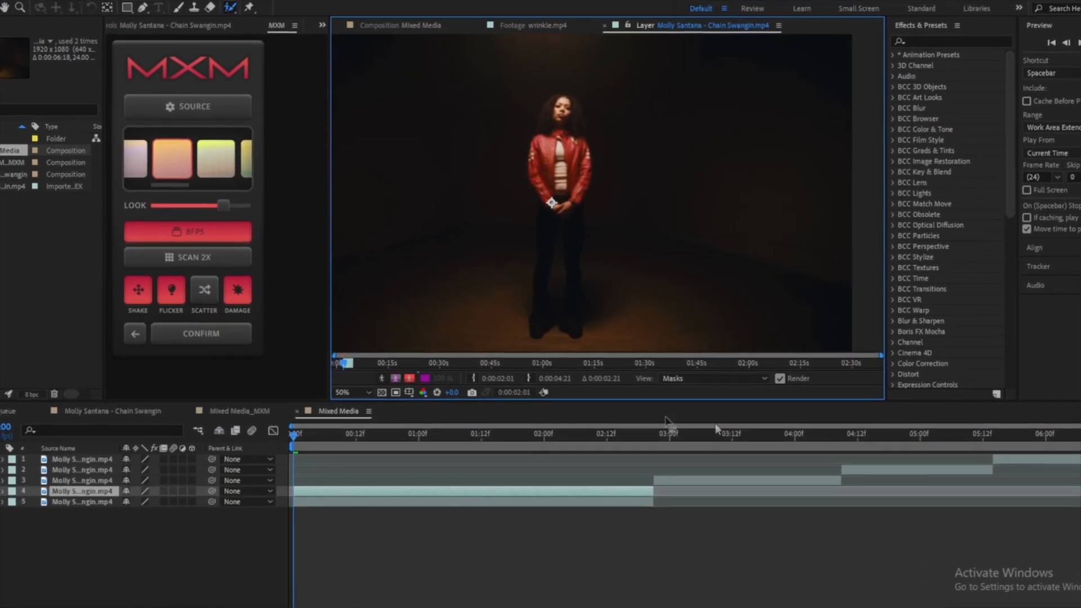
pyautogui.click(571, 441)
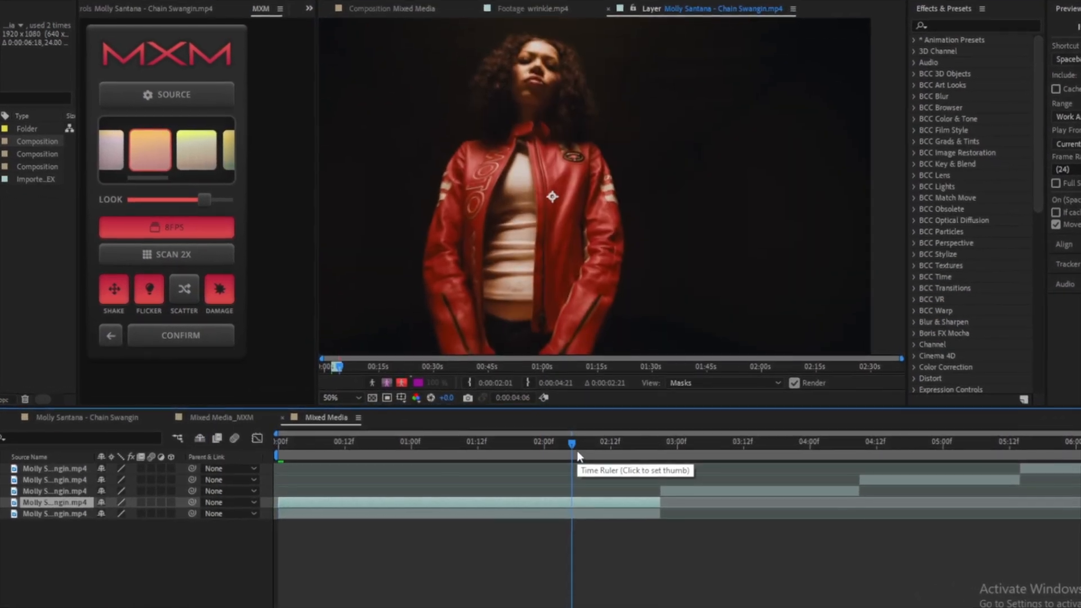